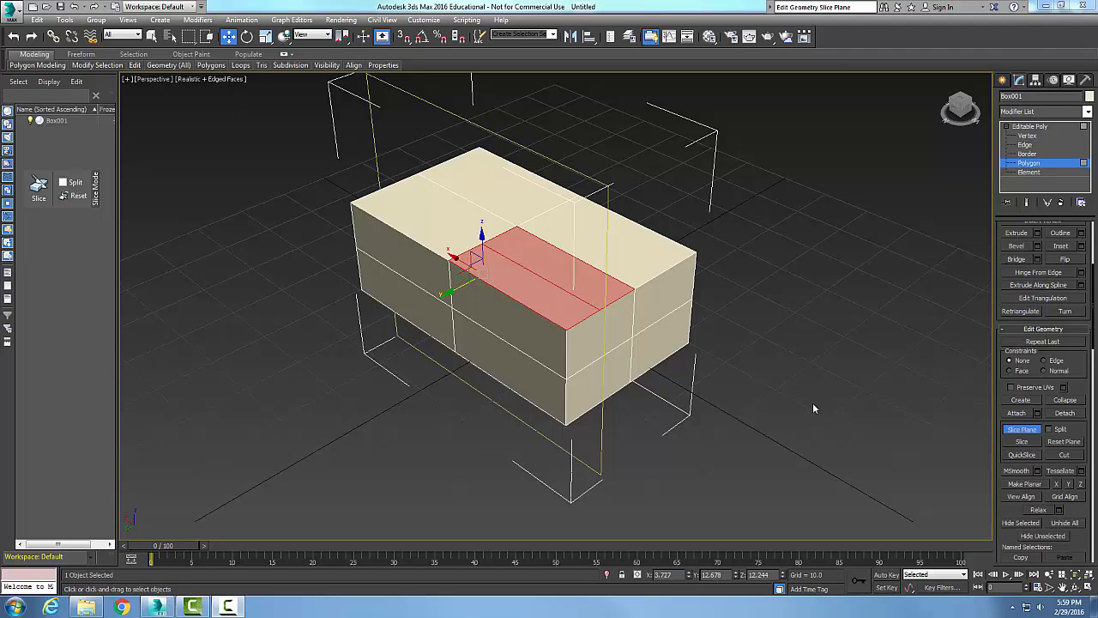
pyautogui.moveTo(660, 266)
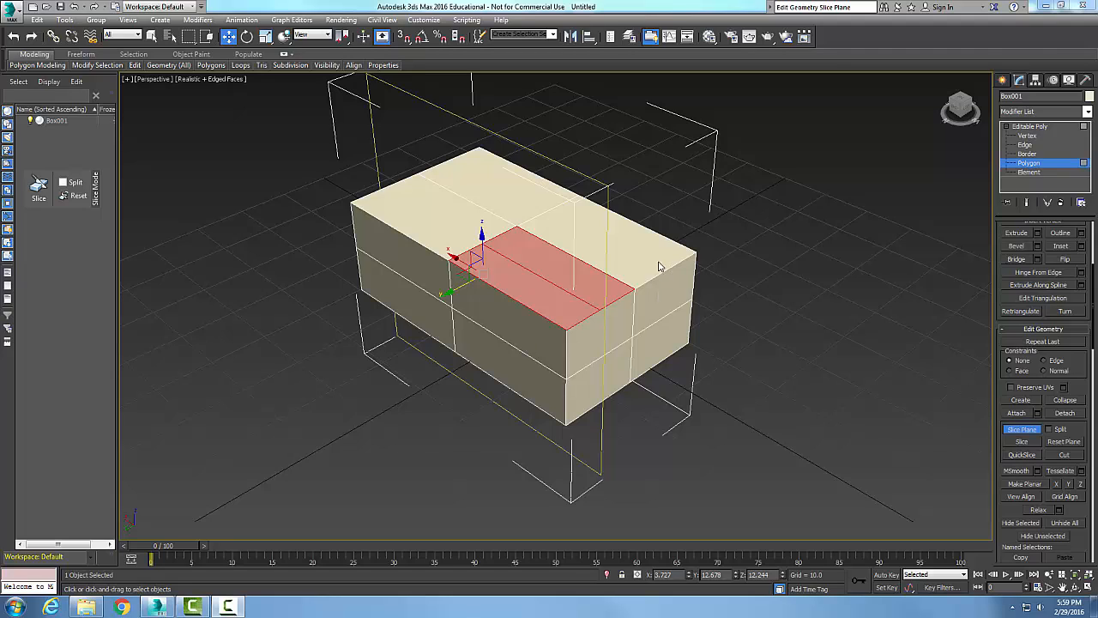
pyautogui.moveTo(613, 232)
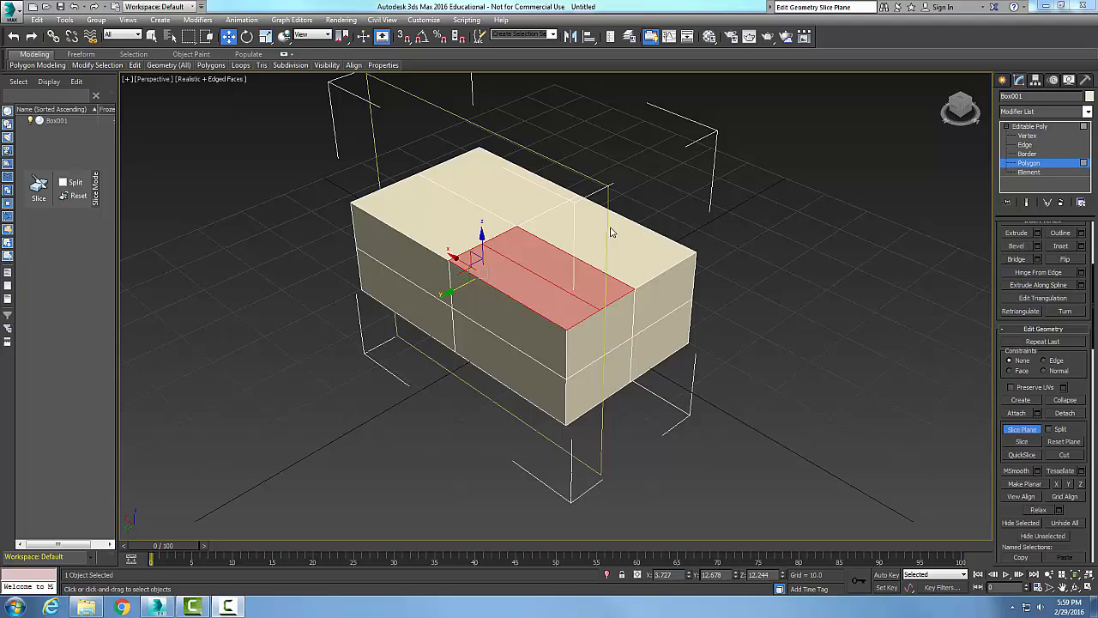
pyautogui.moveTo(590, 249)
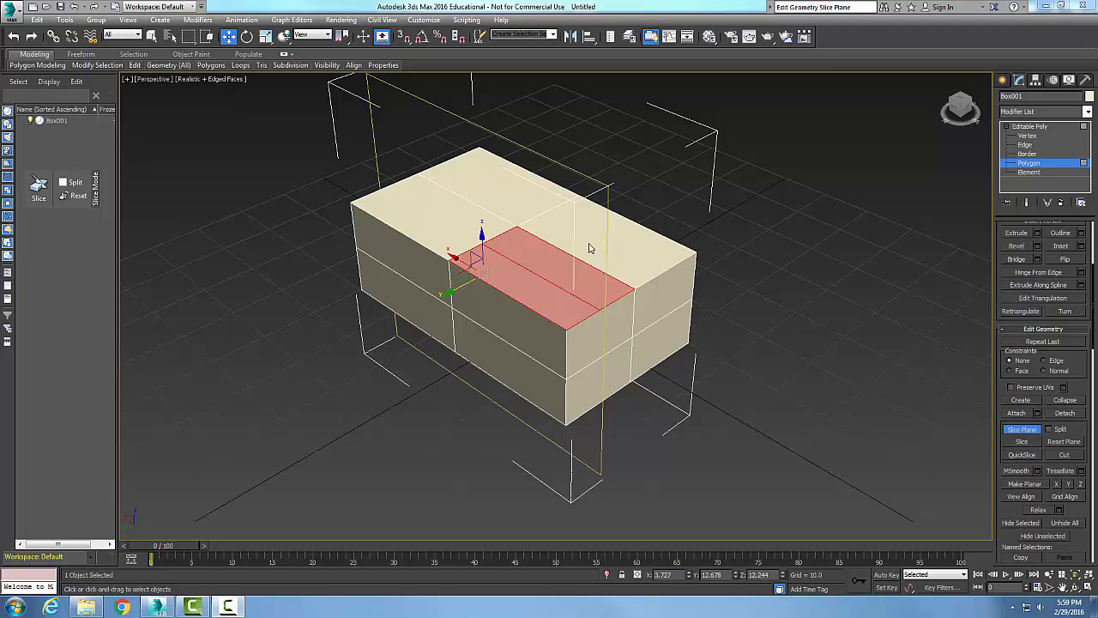
pyautogui.moveTo(579, 357)
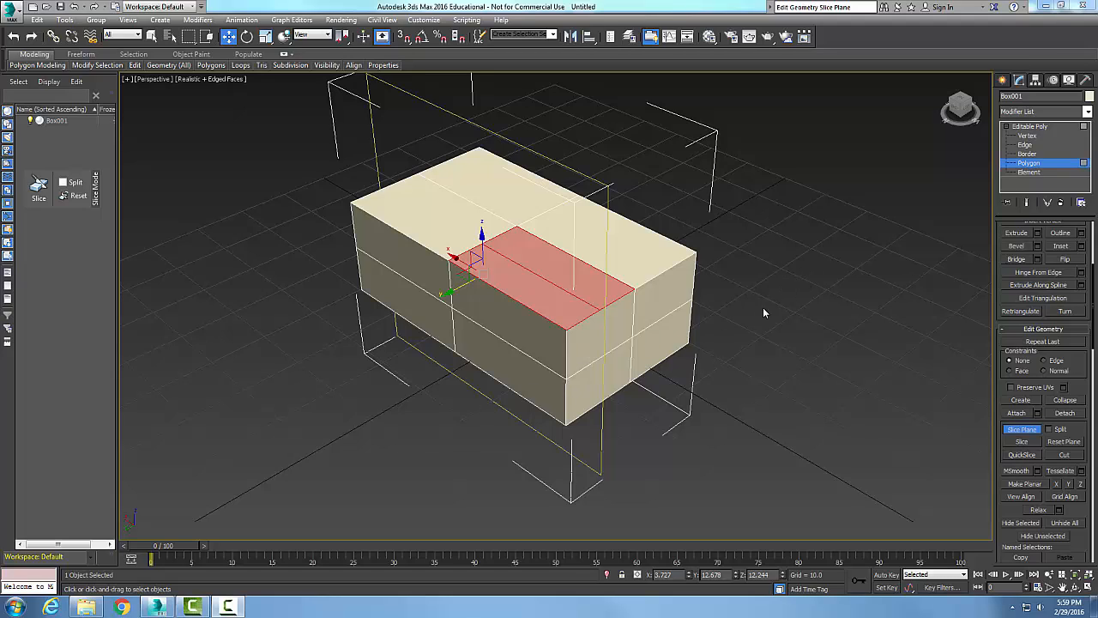
pyautogui.moveTo(578, 321)
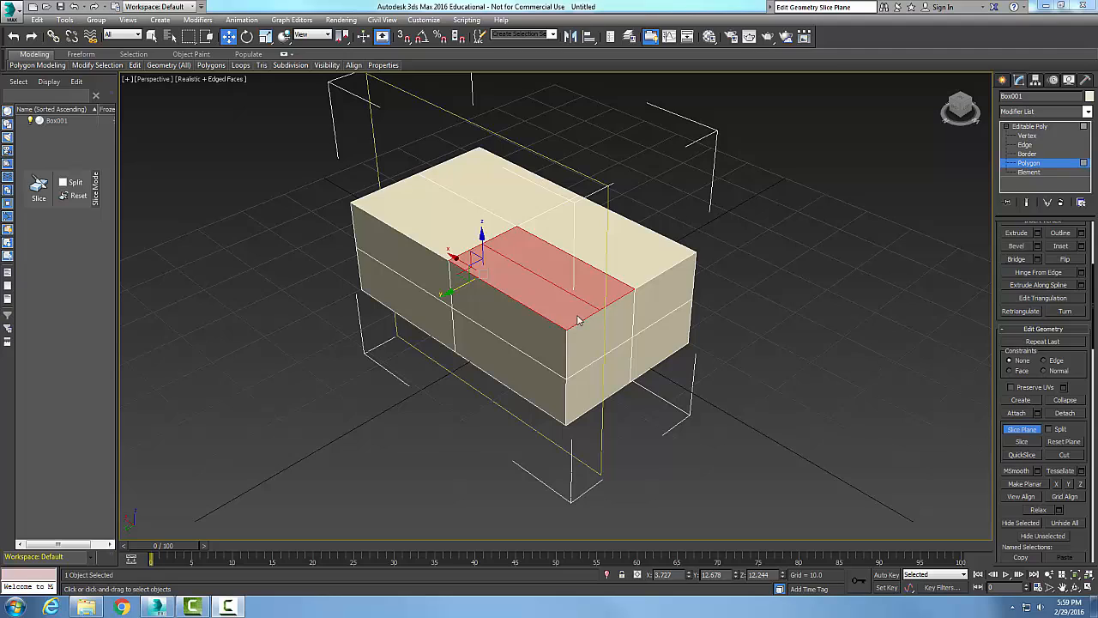
pyautogui.moveTo(587, 318)
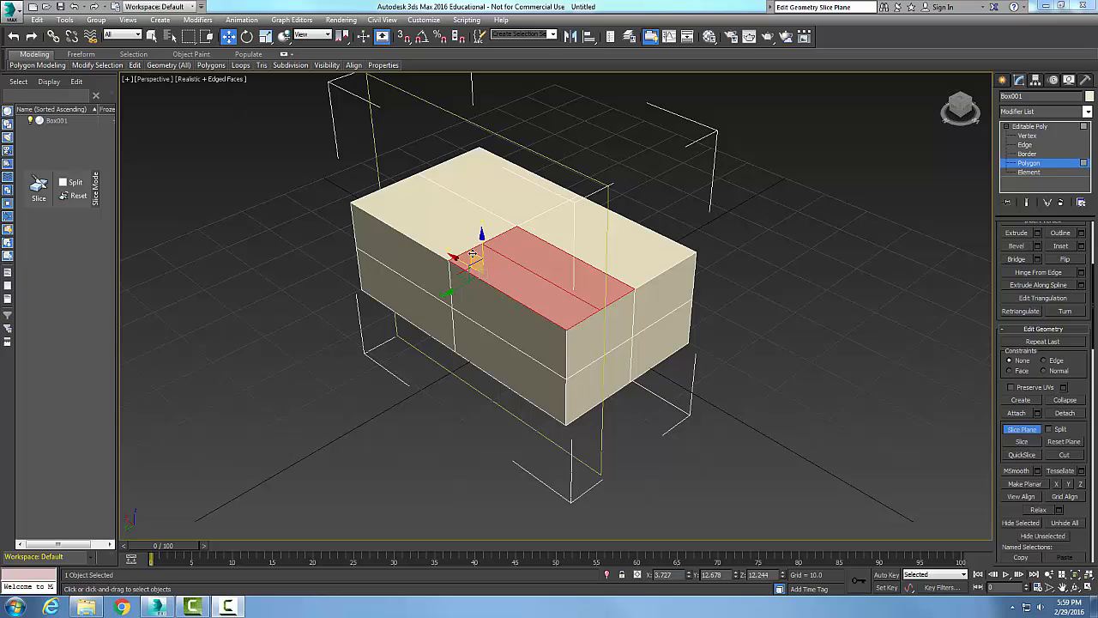
# Step: Move the vertical slice plane to a new cutting position along the box
pyautogui.rightClick(476, 257)
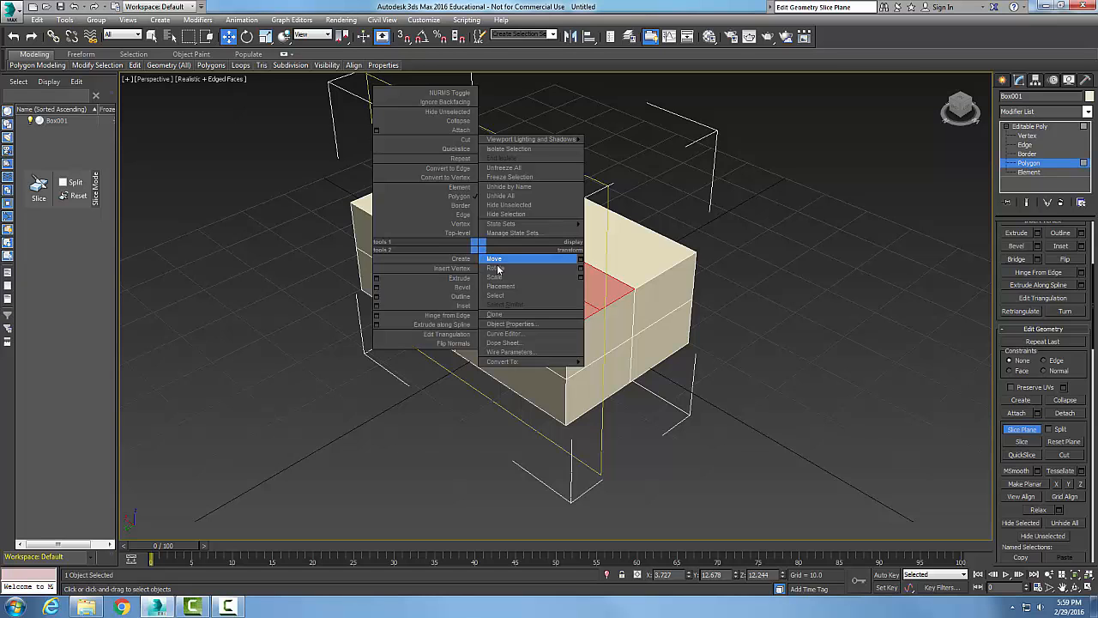
pyautogui.click(494, 259)
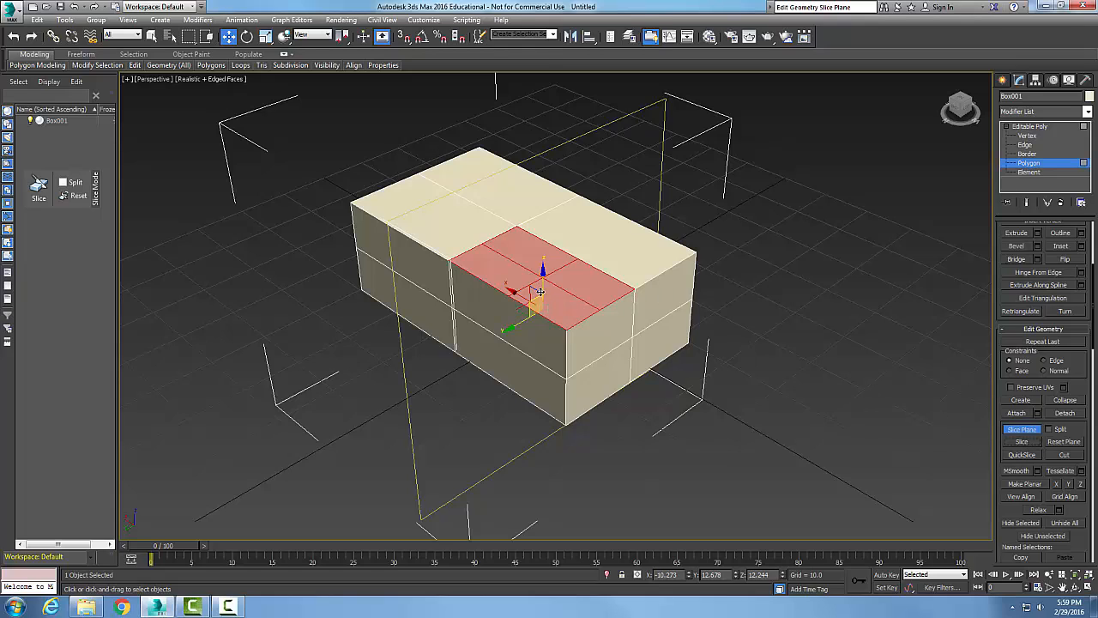
# Step: Rotate the slice plane so it cuts the box at a new angle
pyautogui.rightClick(541, 291)
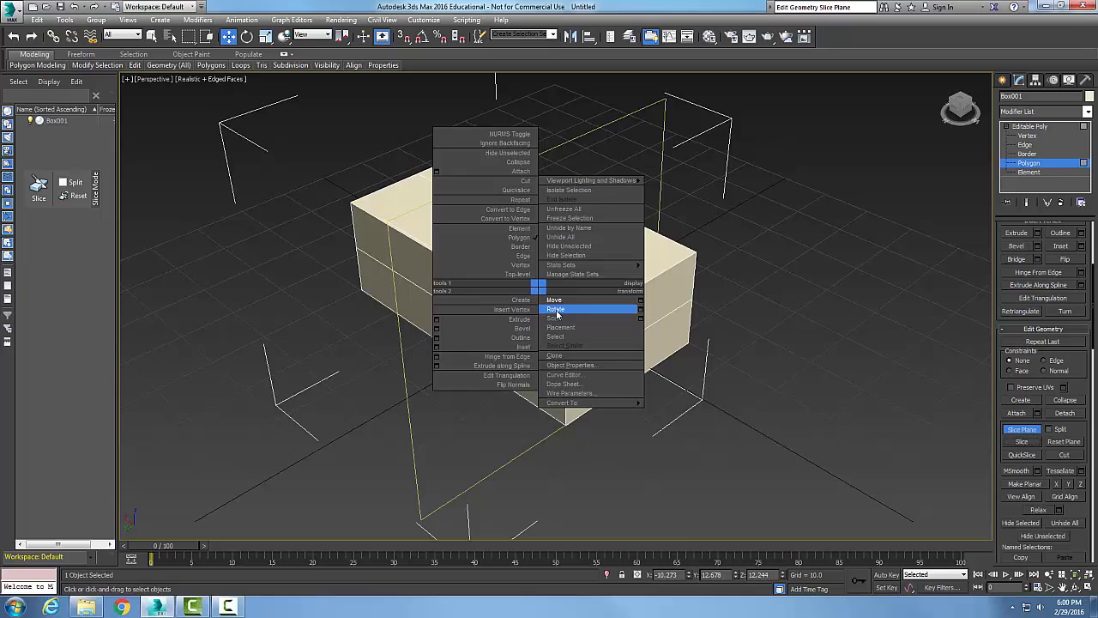
pyautogui.click(556, 309)
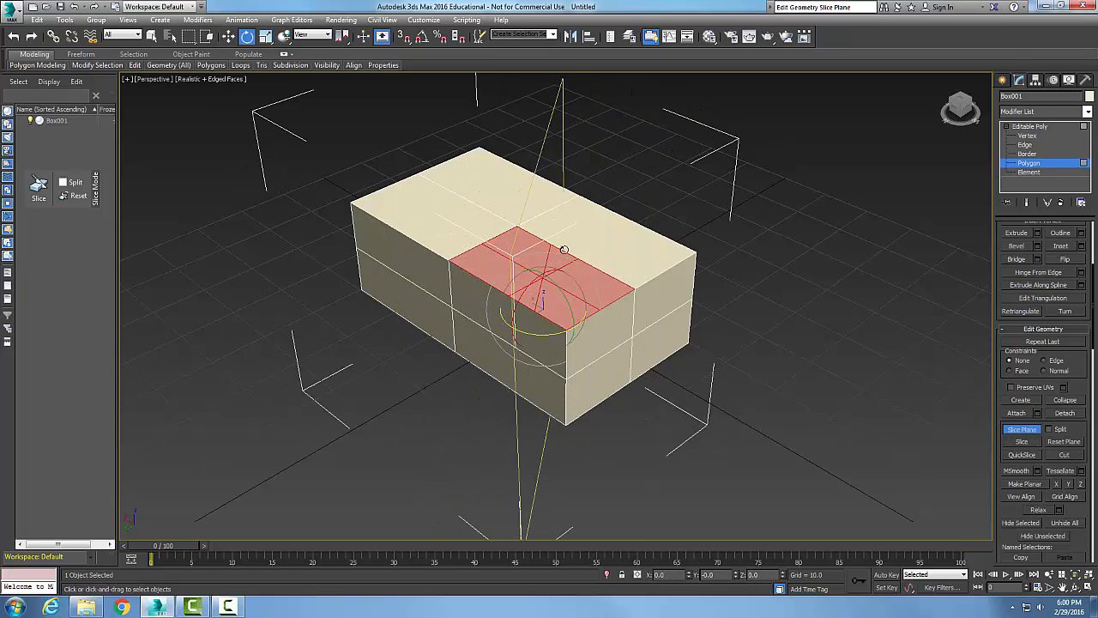
pyautogui.moveTo(708, 313)
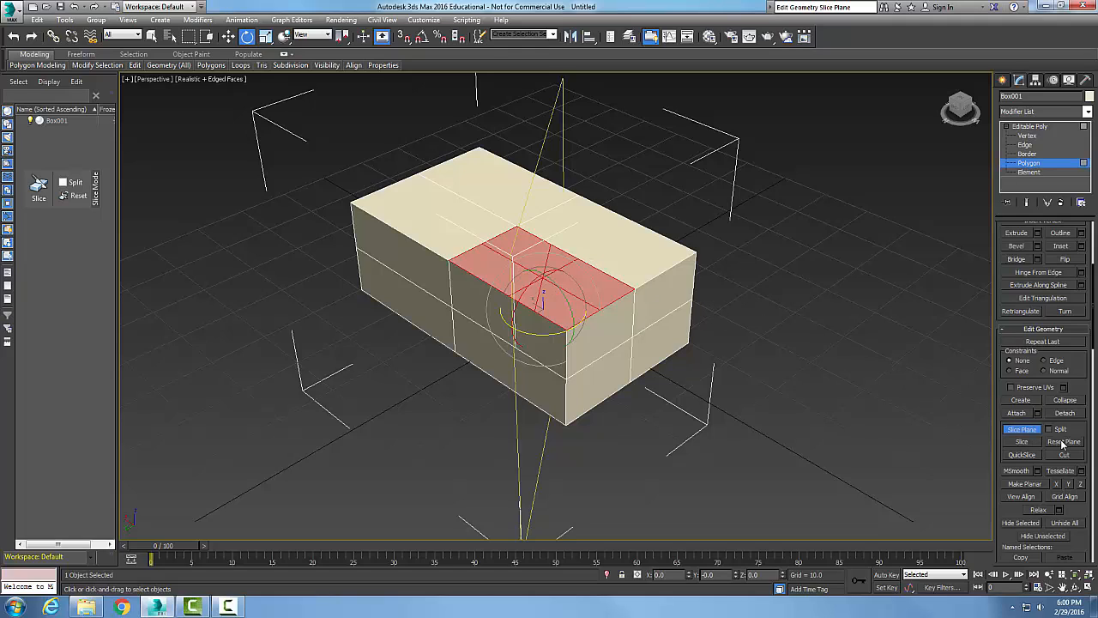
# Step: Toggle Slice Plane off and on, then Reset Plane to a horizontal slice
pyautogui.click(1020, 428)
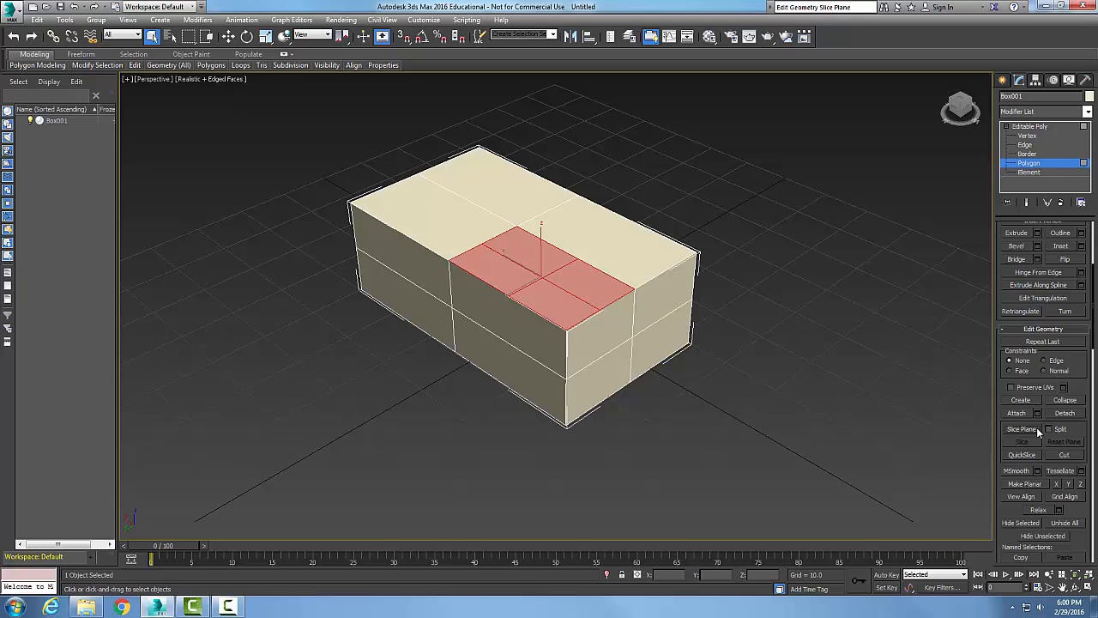
pyautogui.click(1020, 429)
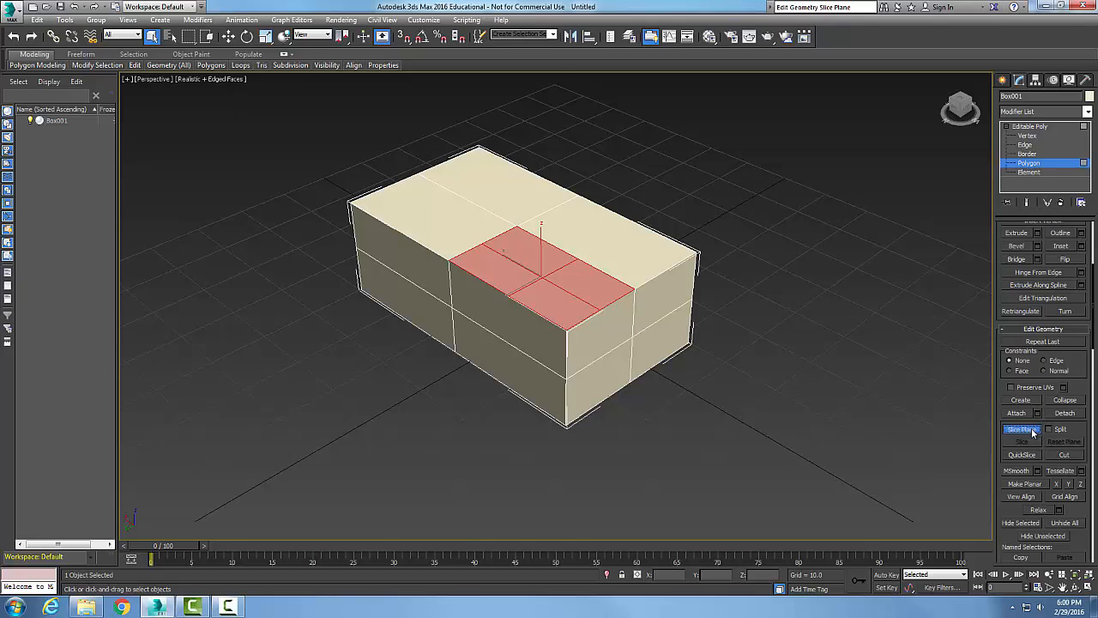
pyautogui.click(1022, 429)
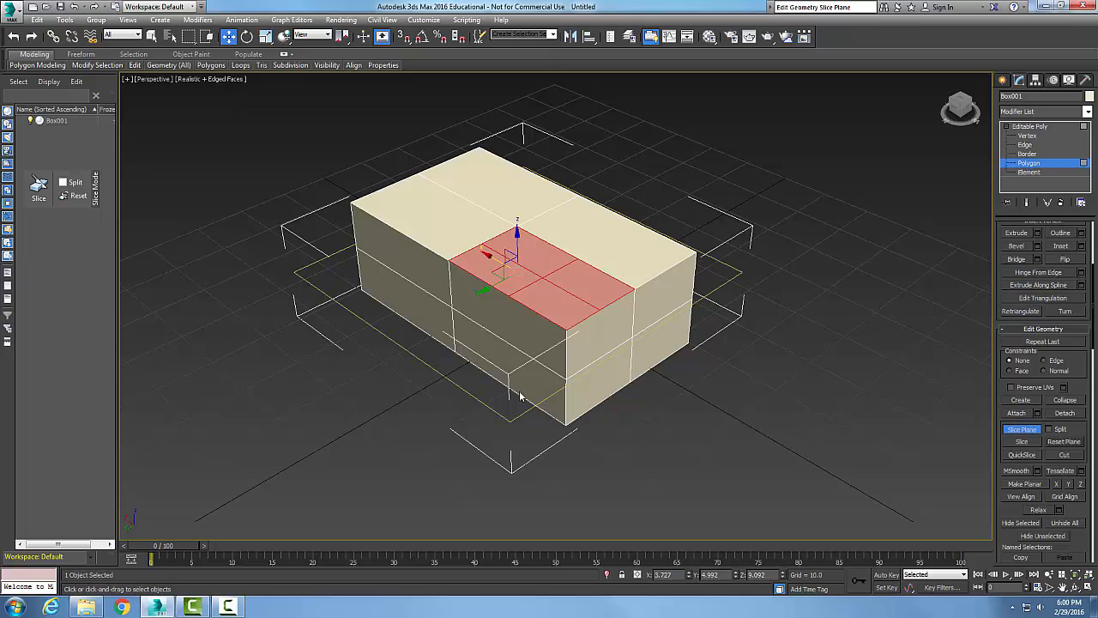
pyautogui.moveTo(429, 426)
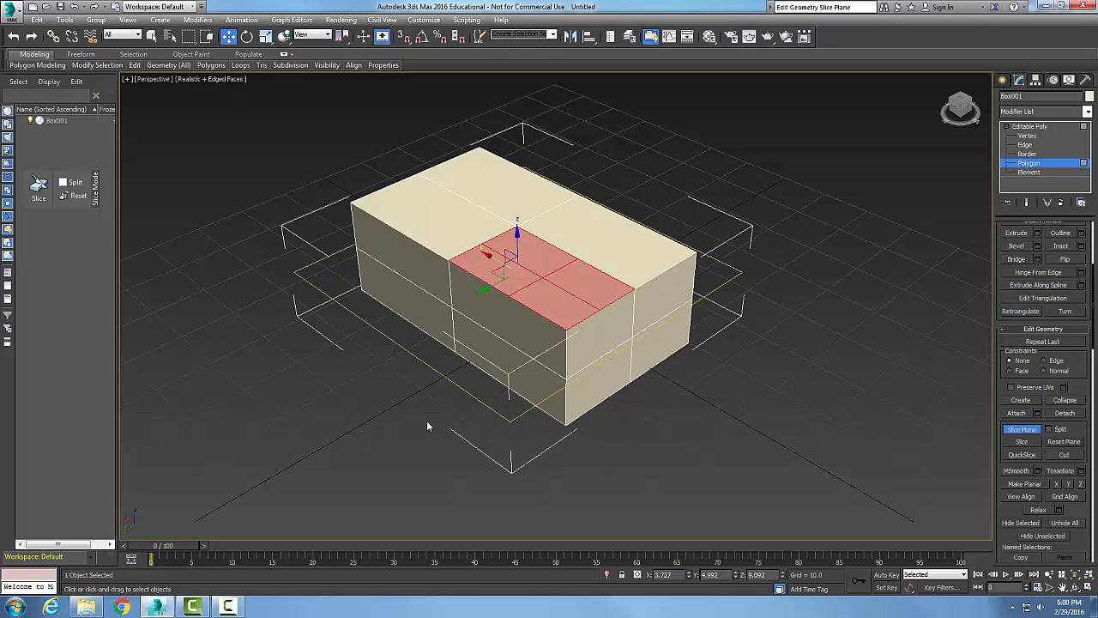
pyautogui.moveTo(461, 410)
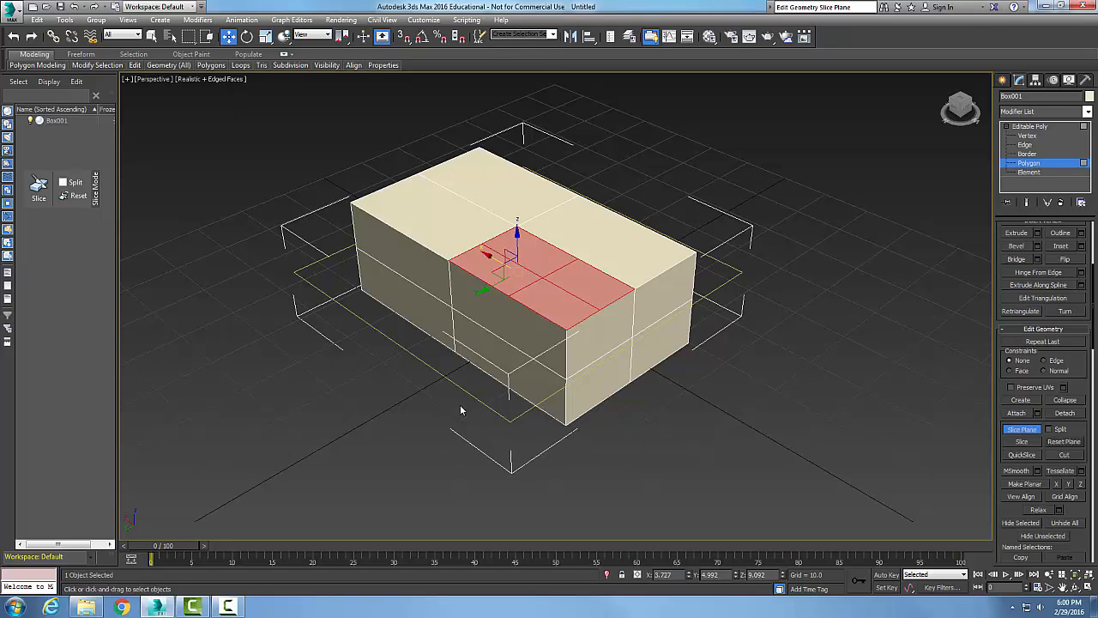
pyautogui.moveTo(598, 298)
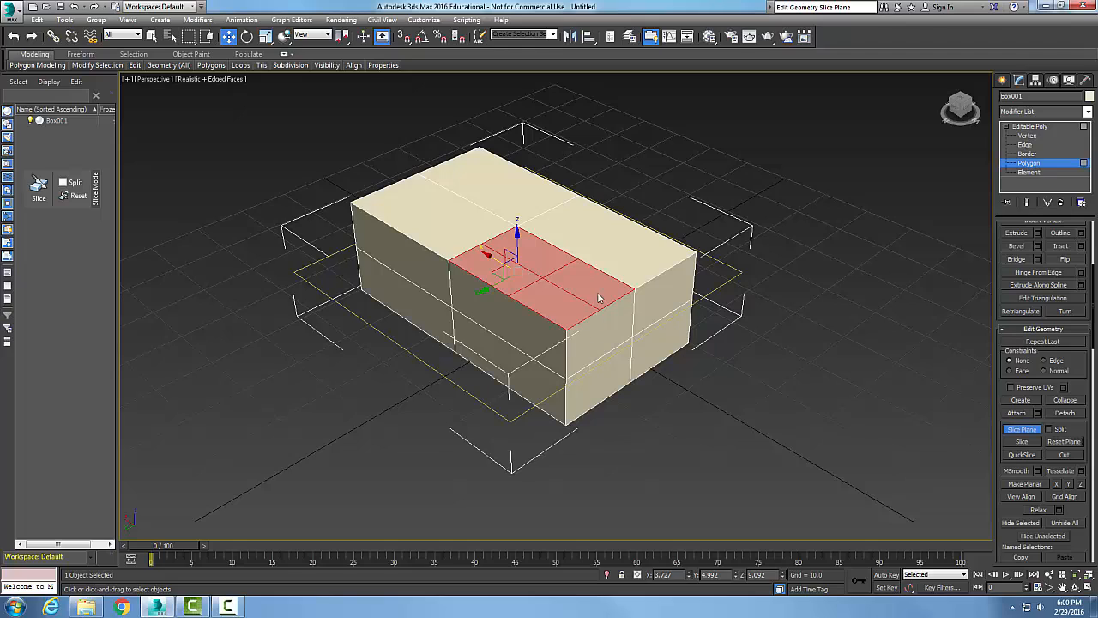
pyautogui.moveTo(548, 289)
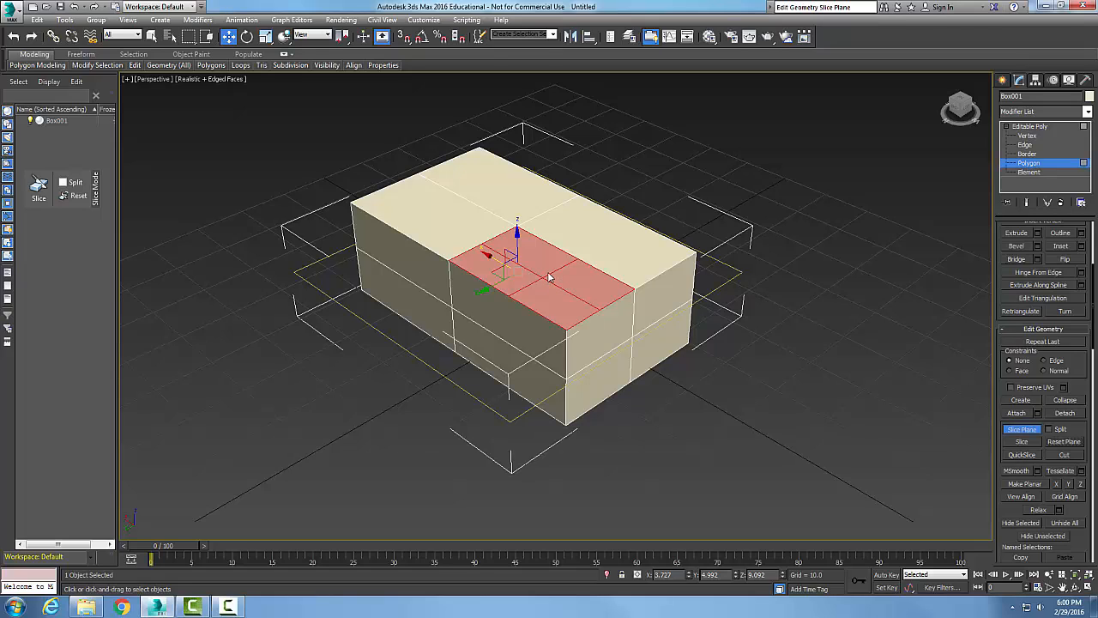
pyautogui.moveTo(725, 282)
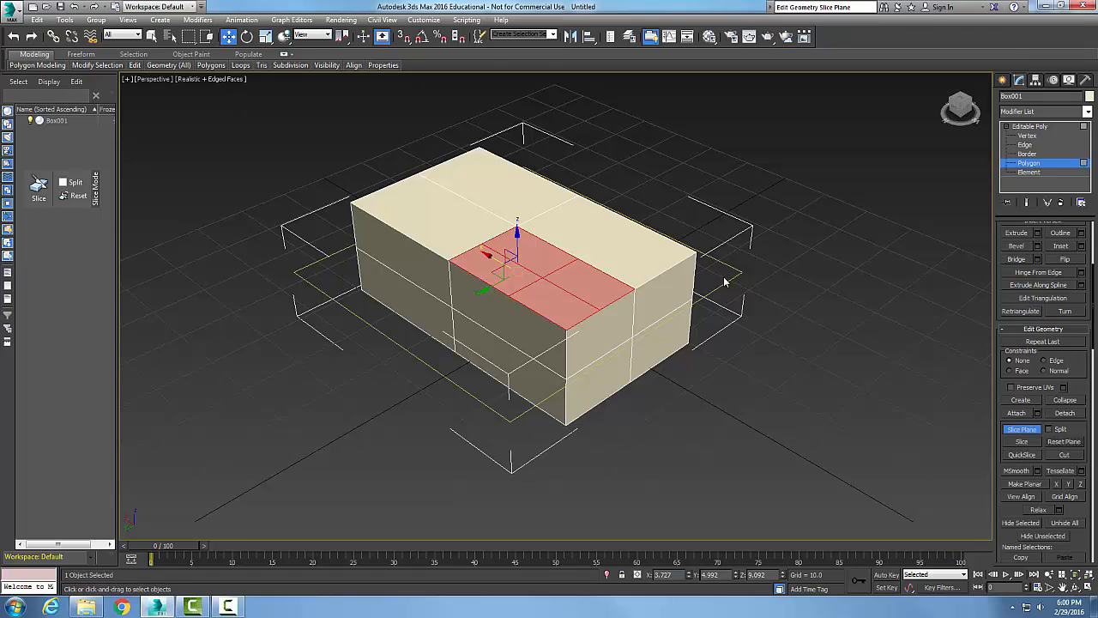